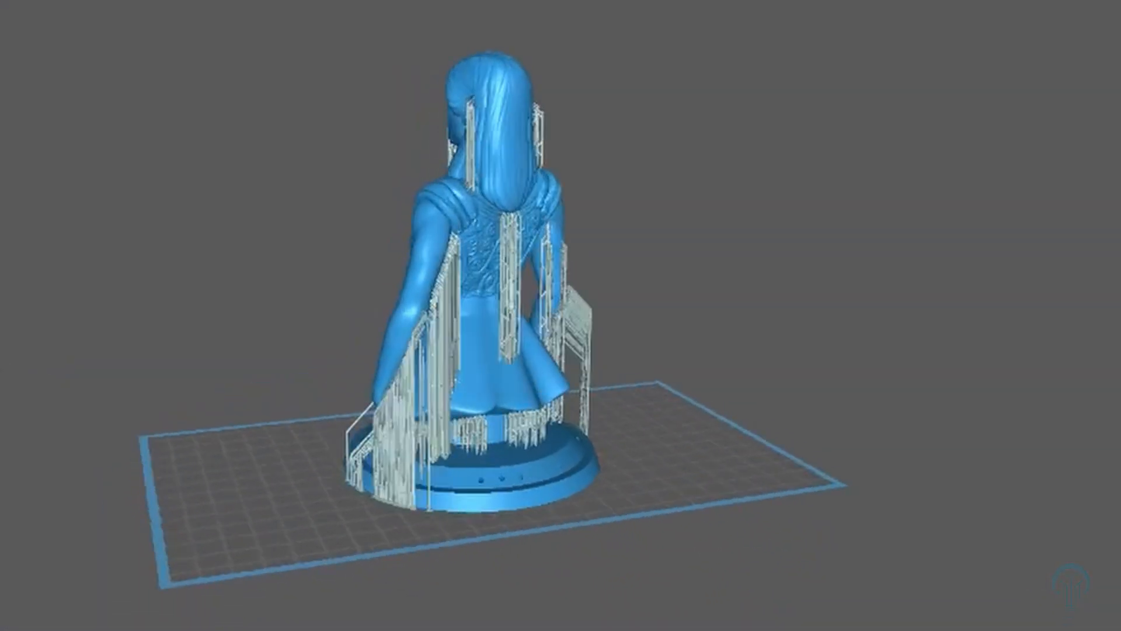
# Auto-generate supports on all models at 93 density and 35° angle using +All.
pyautogui.scroll(-3)
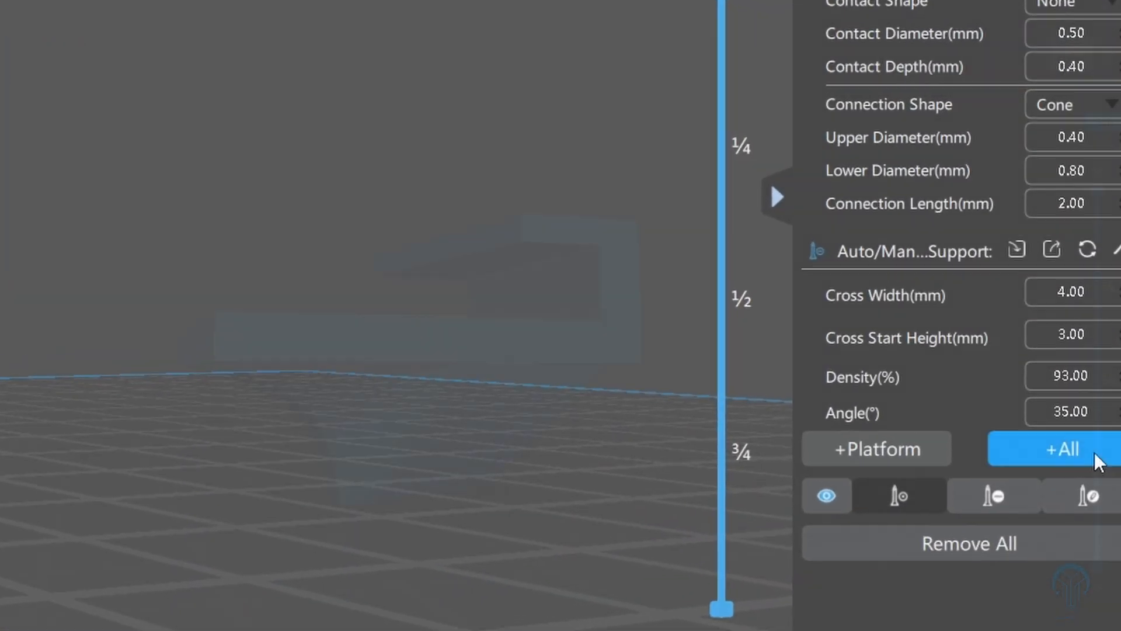
pyautogui.click(1063, 448)
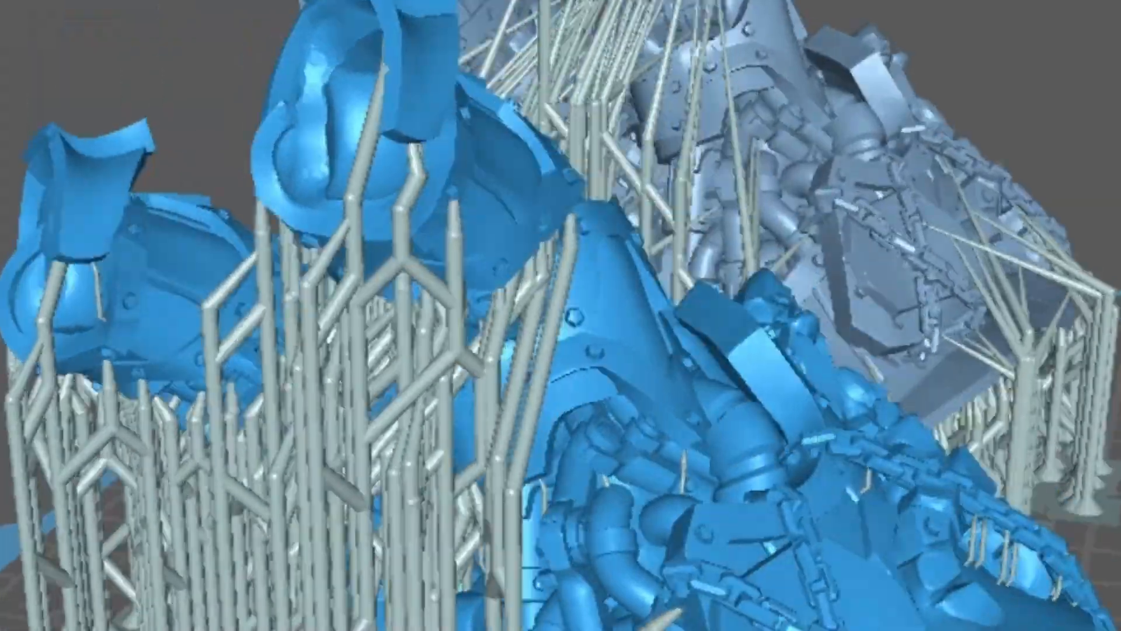
pyautogui.scroll(-3)
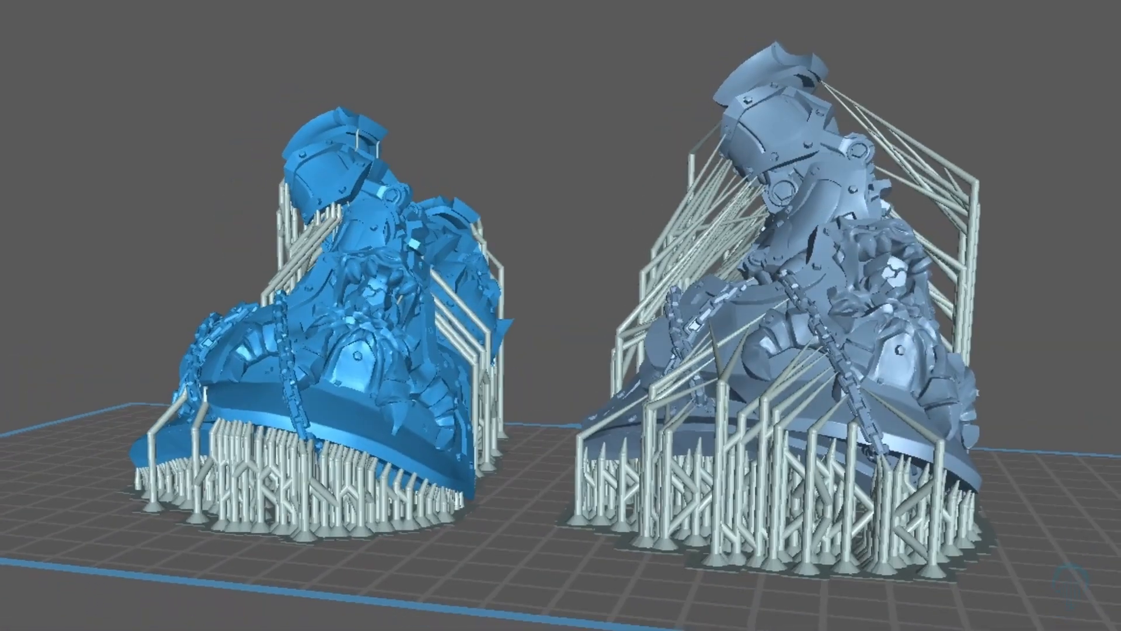